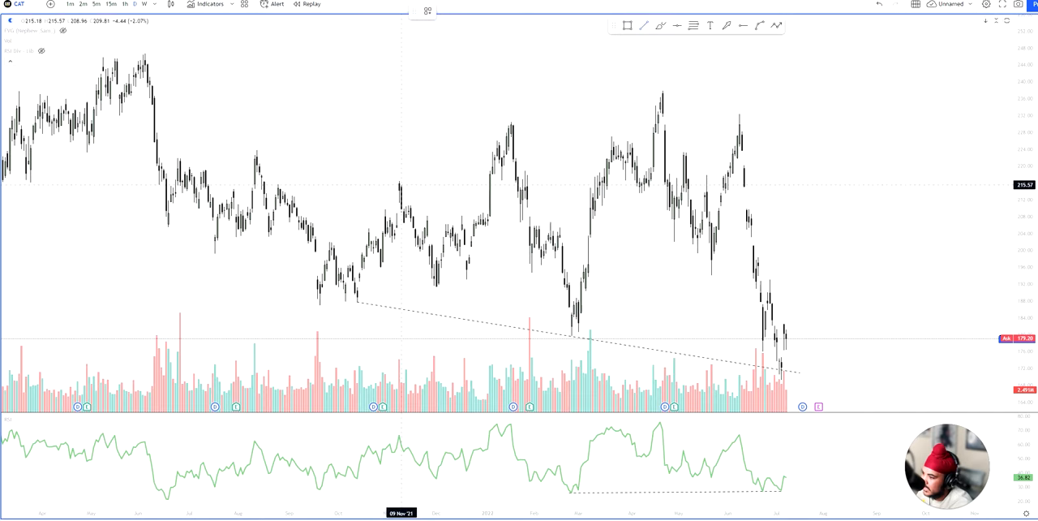
Draw an upper trendline across the CAT swing highs to form a widening channel
drag(397, 182, 823, 97)
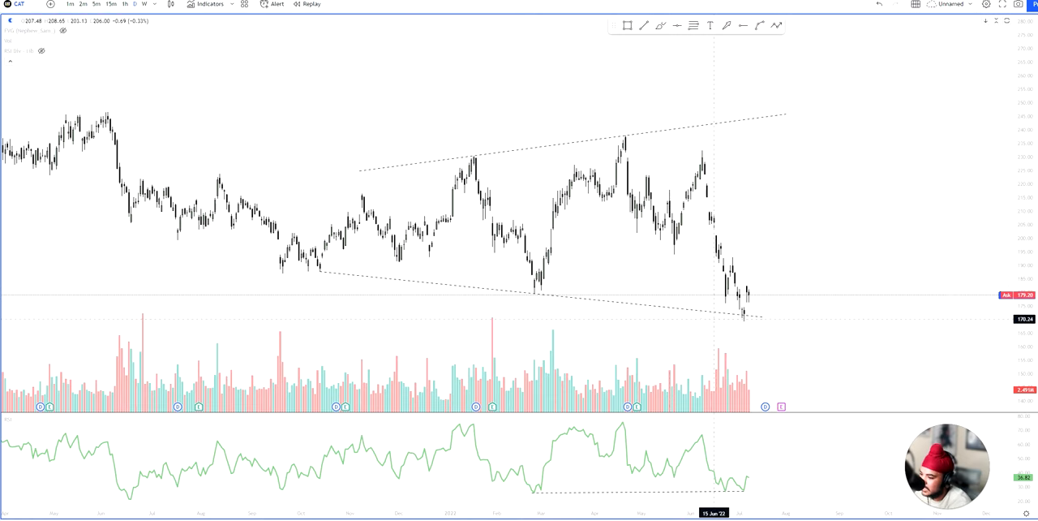
mouse_move(750, 315)
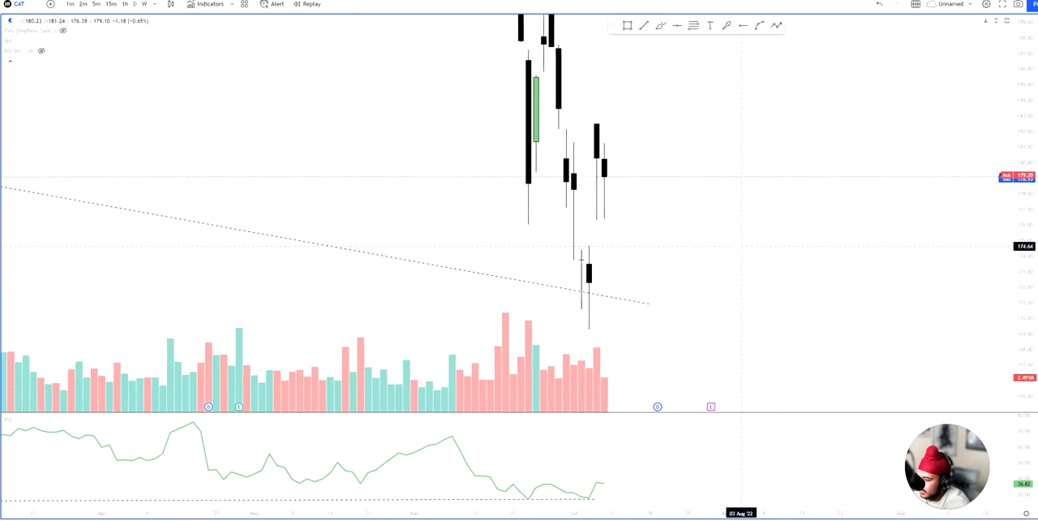
mouse_move(574, 258)
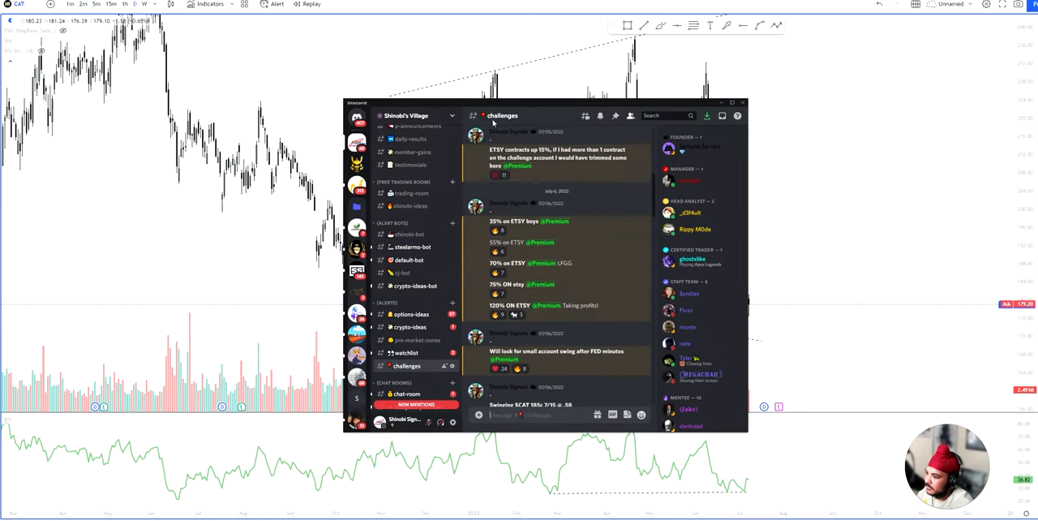
mouse_move(558, 199)
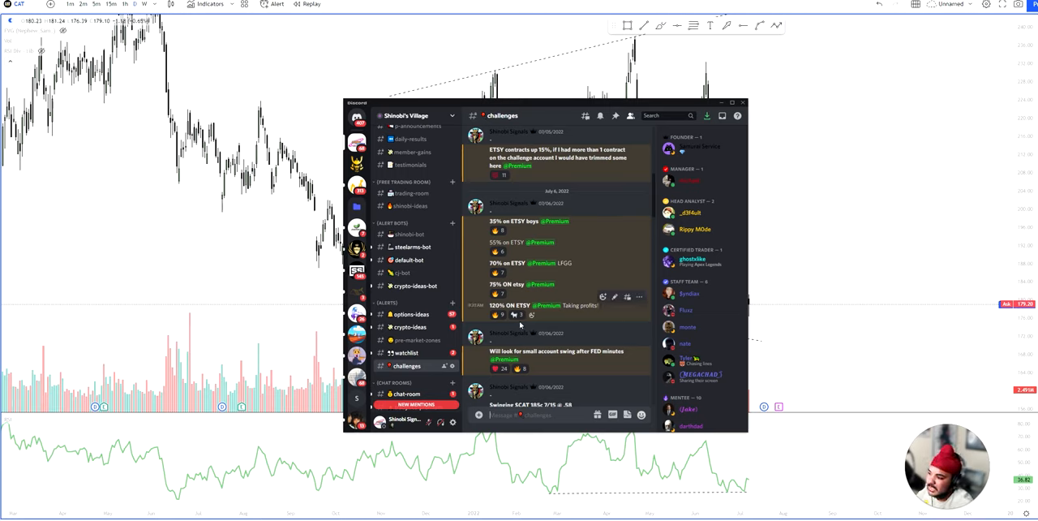
Scroll down the Discord challenges channel toward the $CAT swing post
scroll(down, 3)
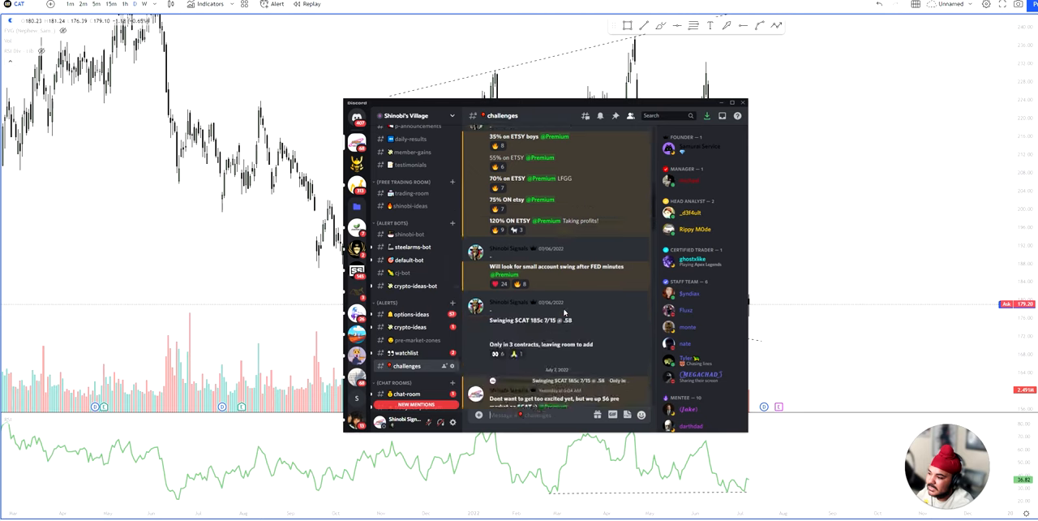
scroll(down, 3)
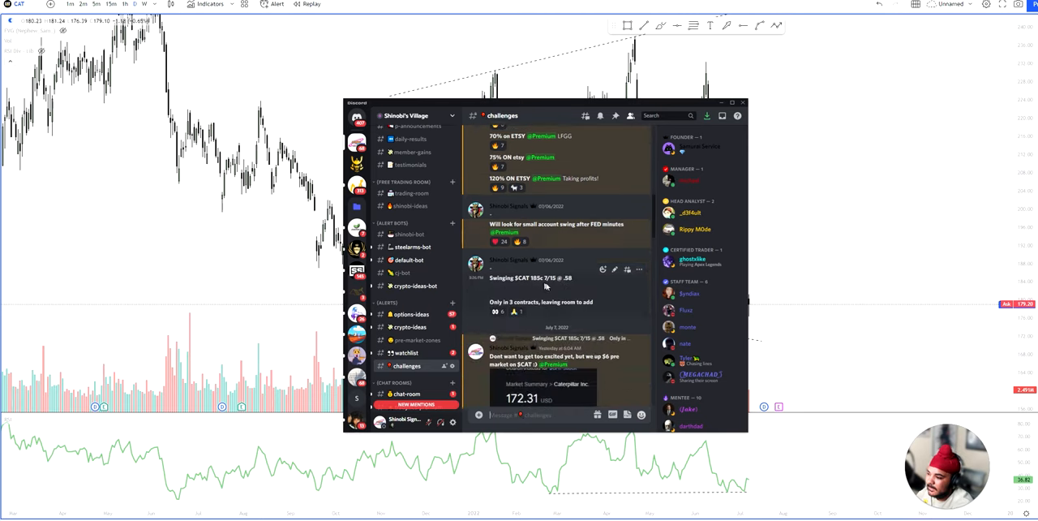
scroll(down, 3)
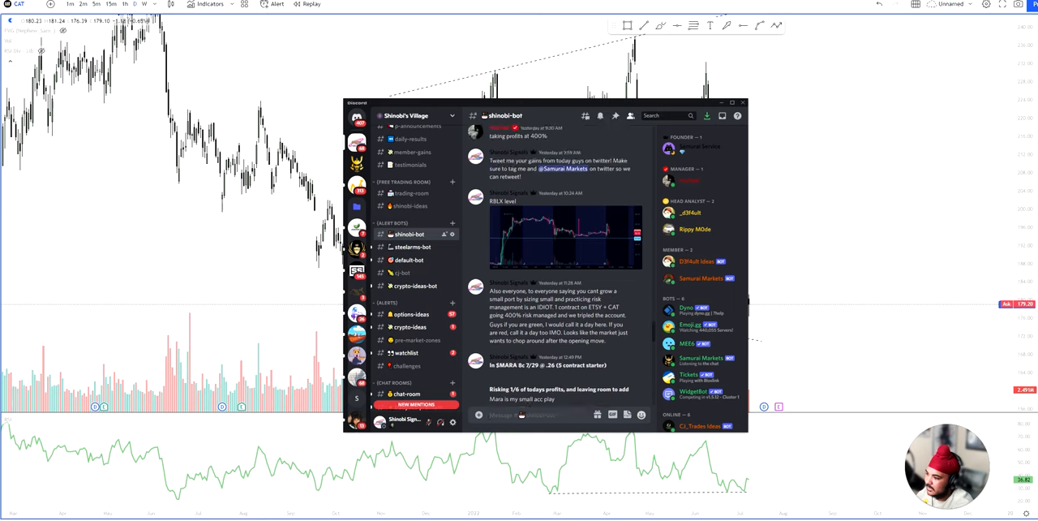
Switch to options-ideas and scroll to the CAT 400% profit-taking post
scroll(down, 3)
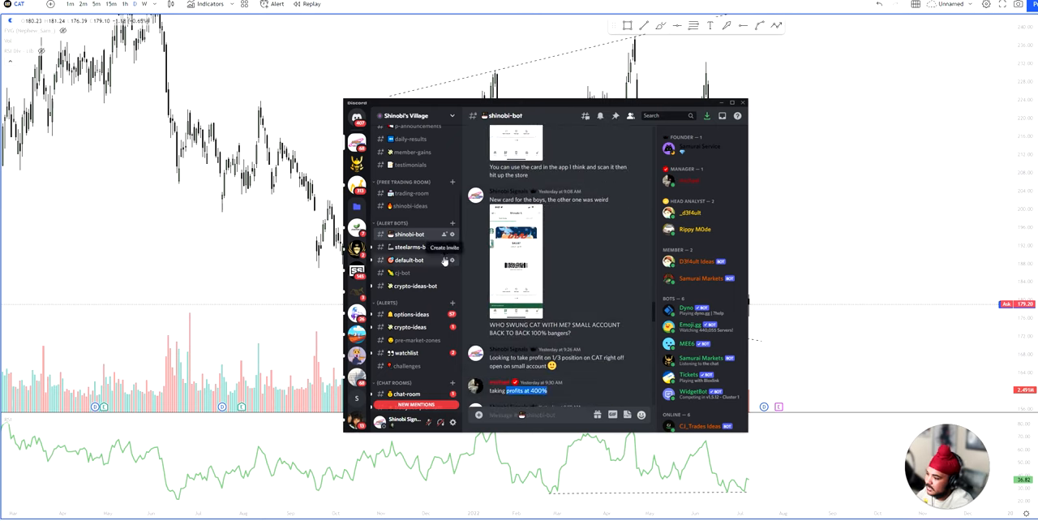
click(409, 313)
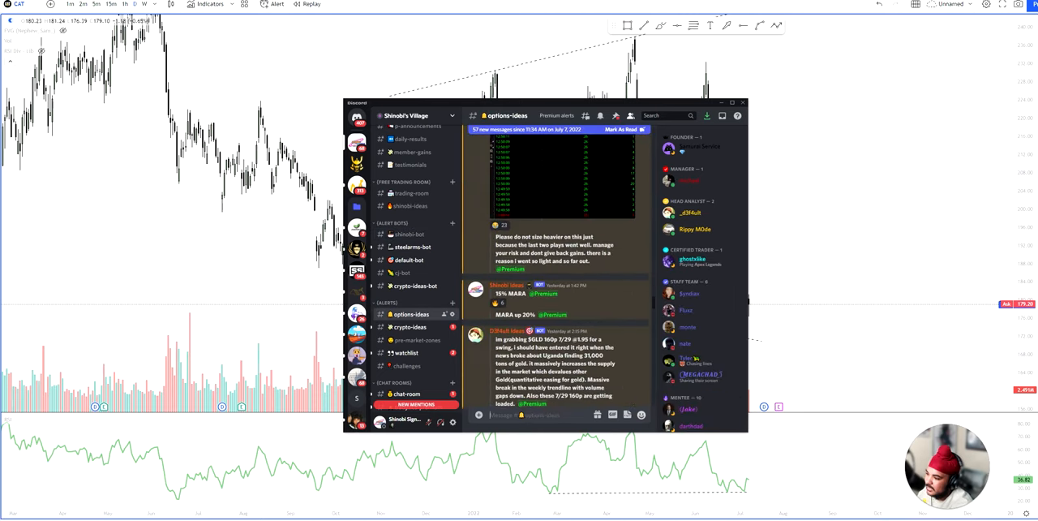
scroll(down, 3)
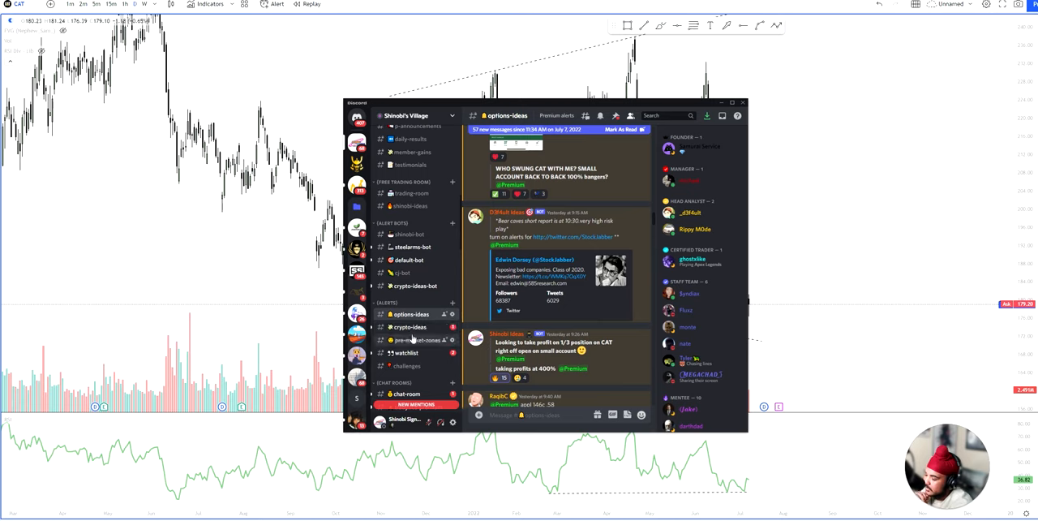
click(406, 366)
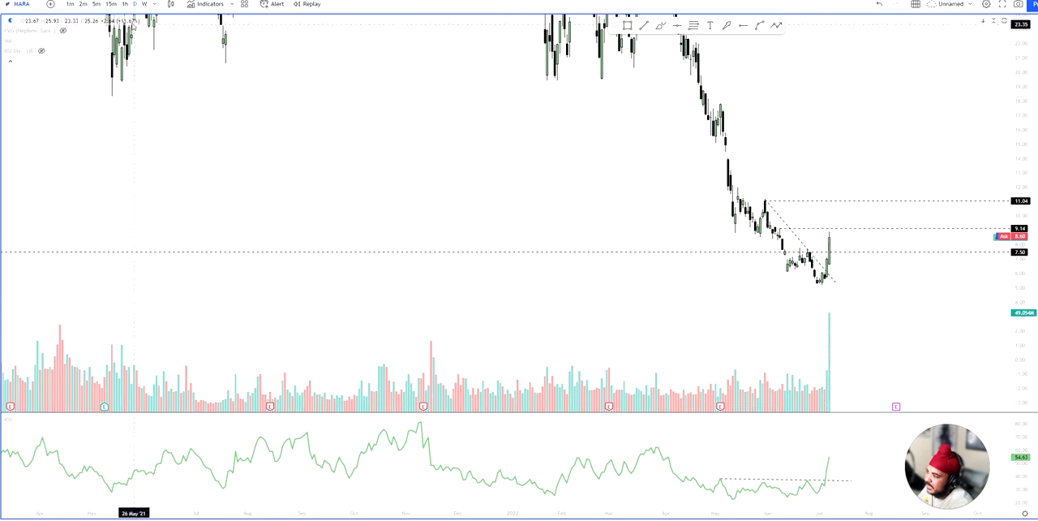
Bring up the BTCUSDT chart, then return to the MARA chart
click(22, 4)
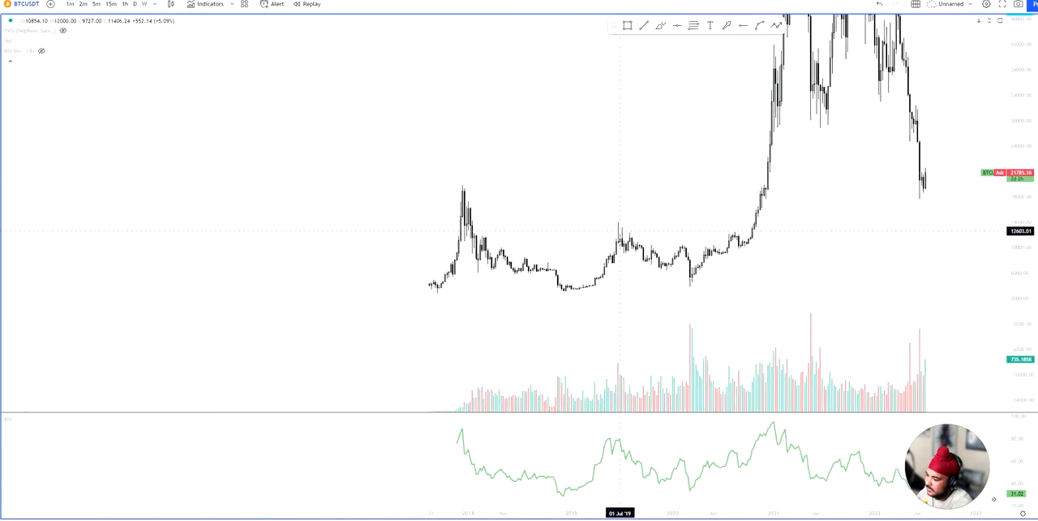
click(26, 4)
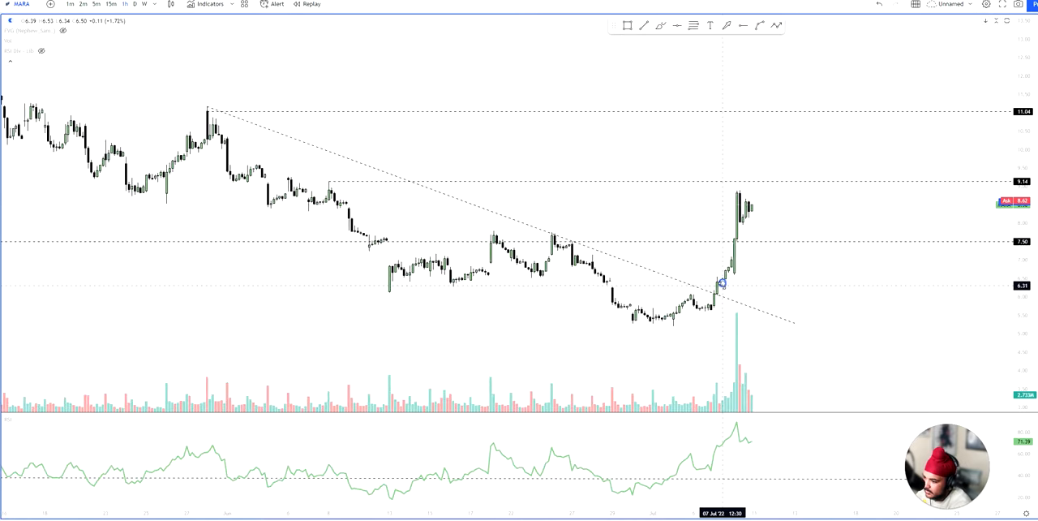
mouse_move(718, 293)
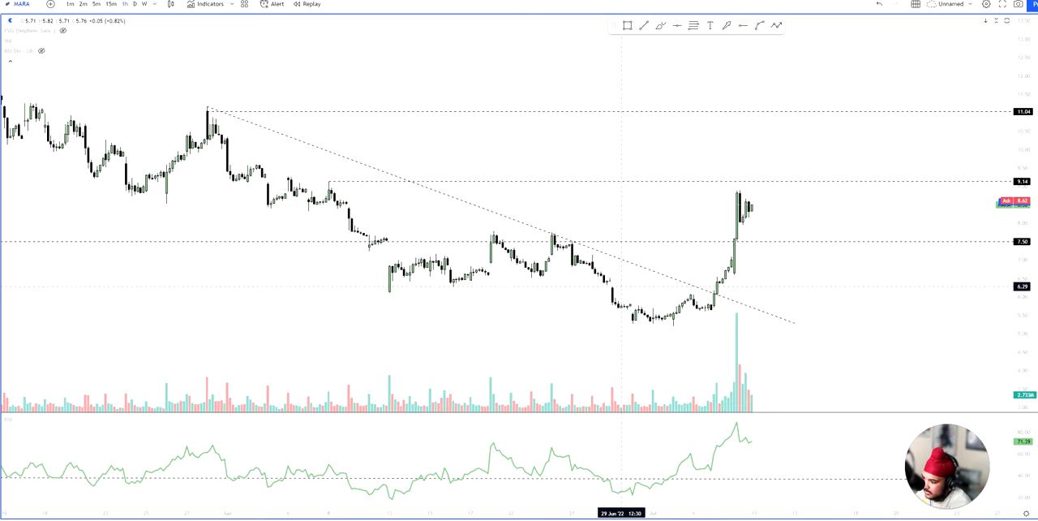
mouse_move(550, 244)
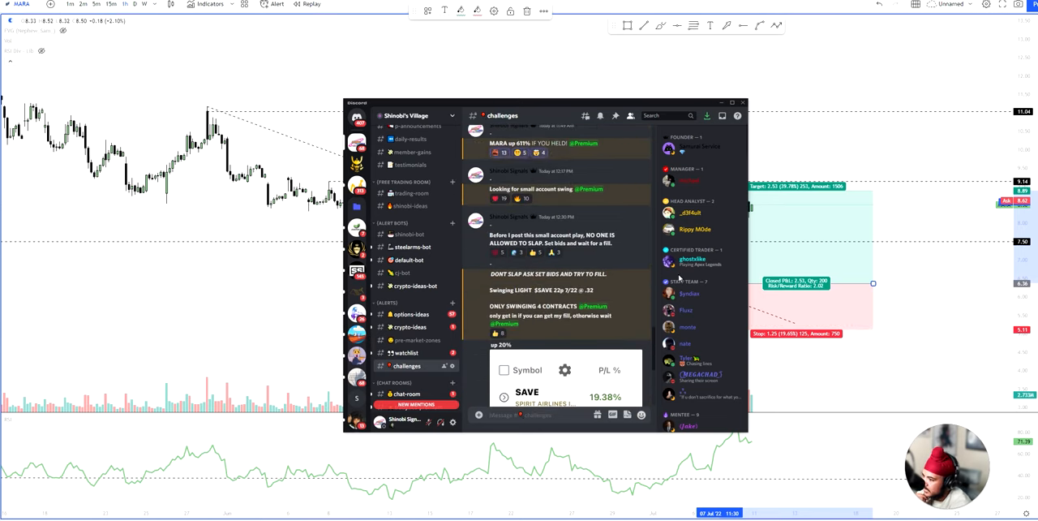
View the SAVE 19.38% and 28.68% gain posts, then return to the CAT chart
scroll(down, 3)
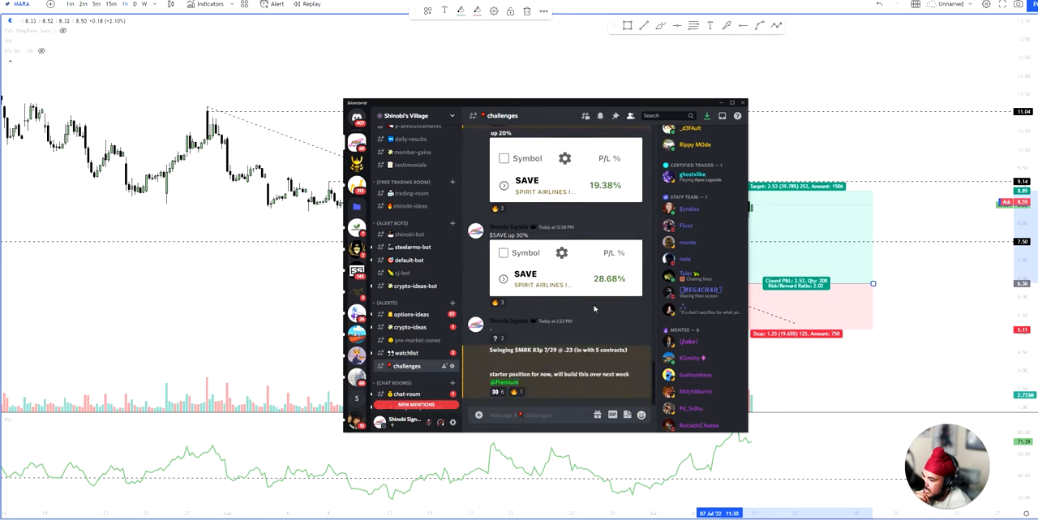
click(742, 102)
text(CAT)
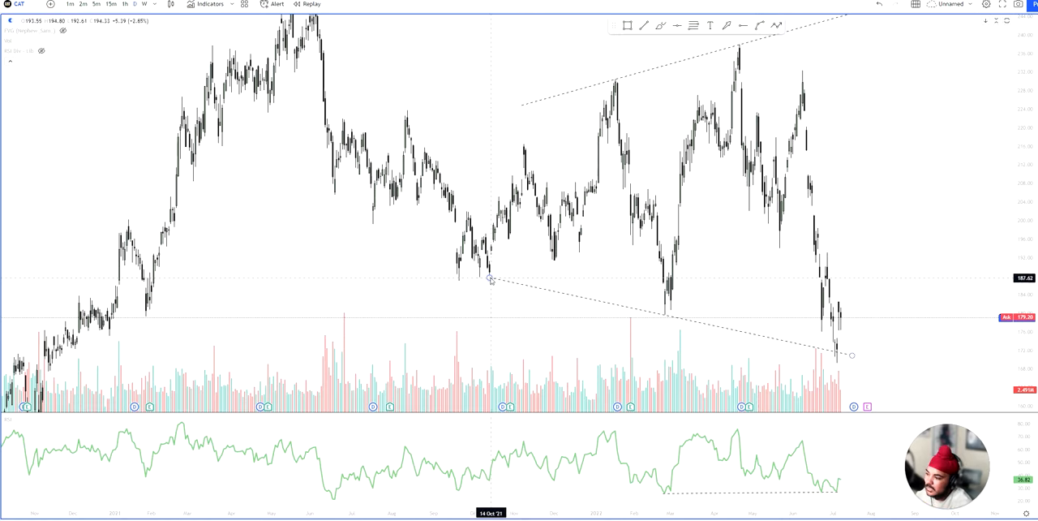
mouse_move(785, 161)
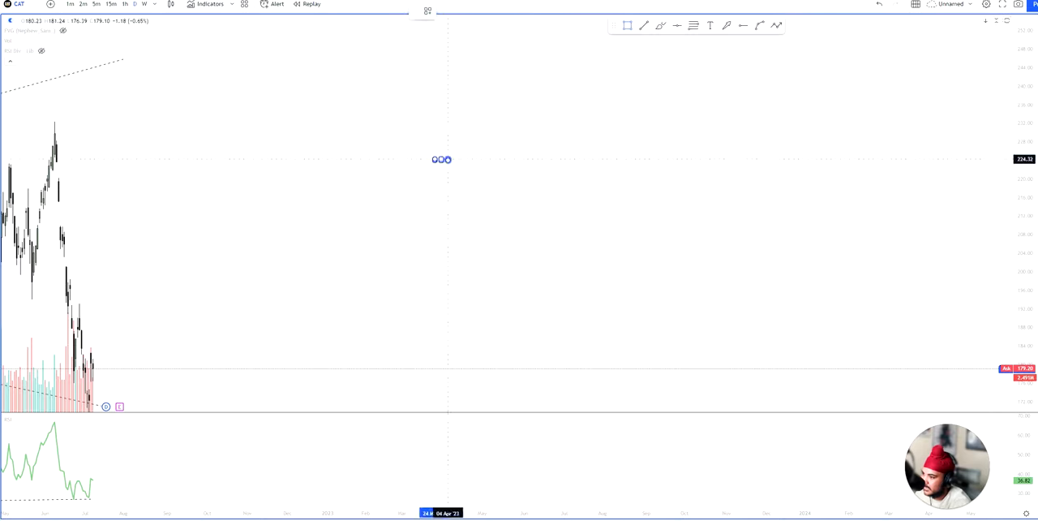
Sketch a zigzag price path and extend a dashed line past the orange zone
drag(442, 170, 833, 171)
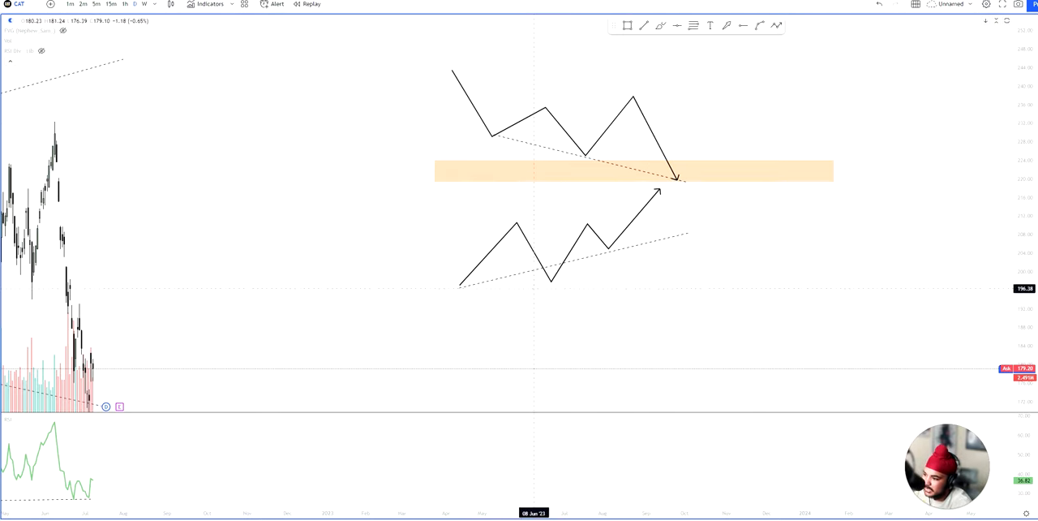
click(635, 251)
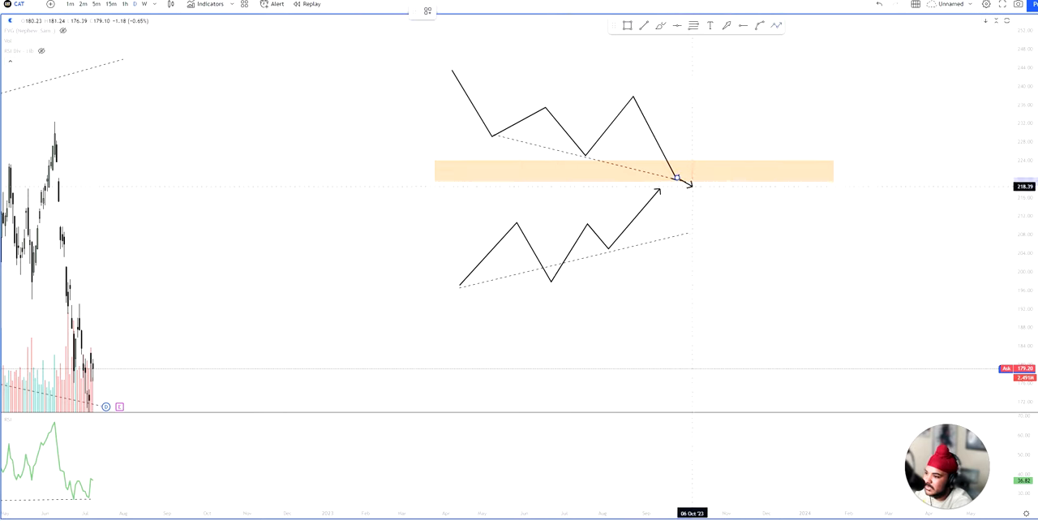
drag(677, 177, 815, 35)
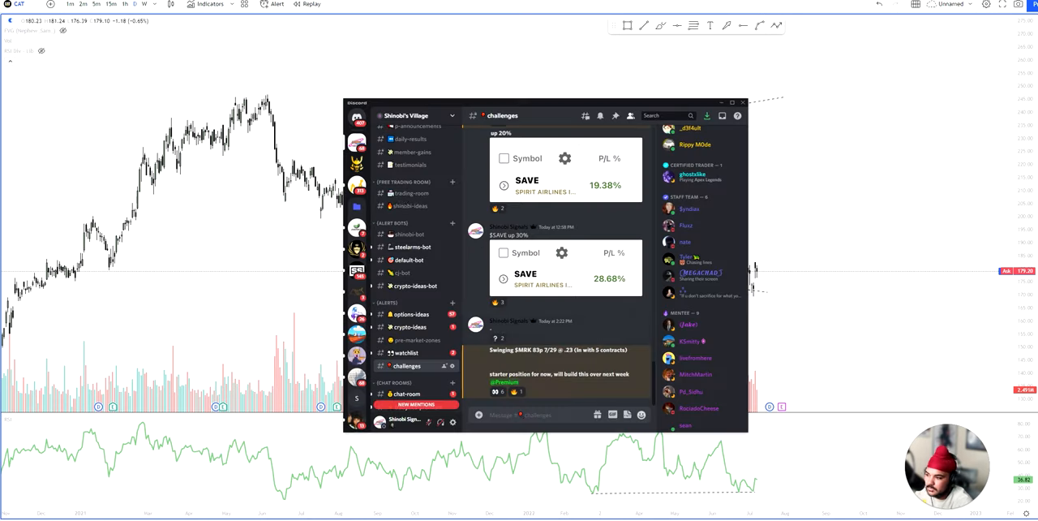
Browse #member-gains, enlarge a gains screenshot, then return to the CAT chart
click(412, 194)
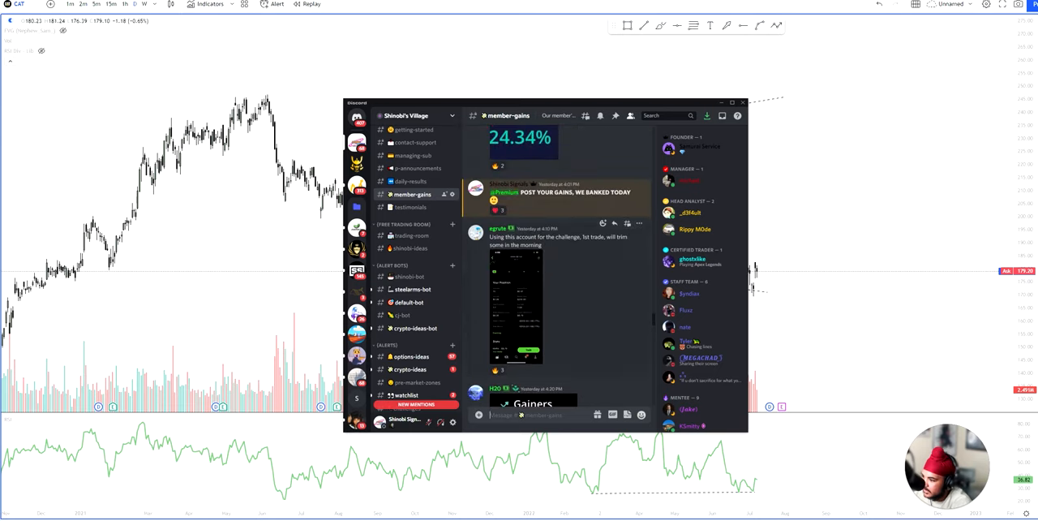
click(515, 308)
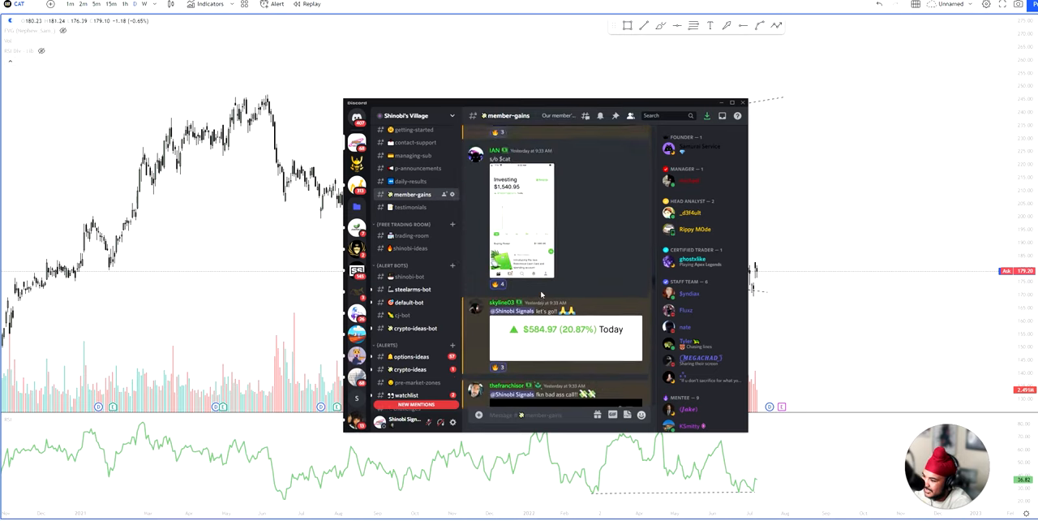
scroll(down, 3)
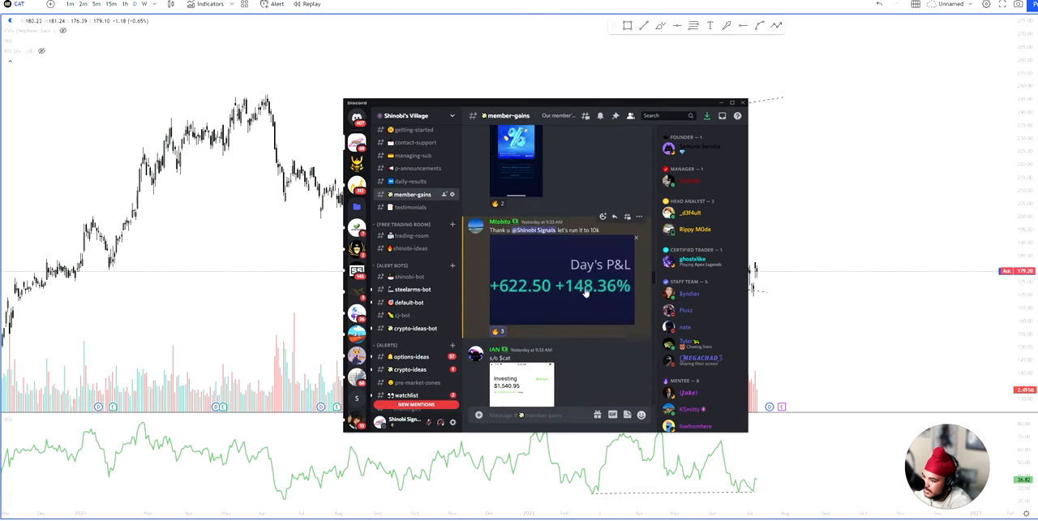
click(519, 381)
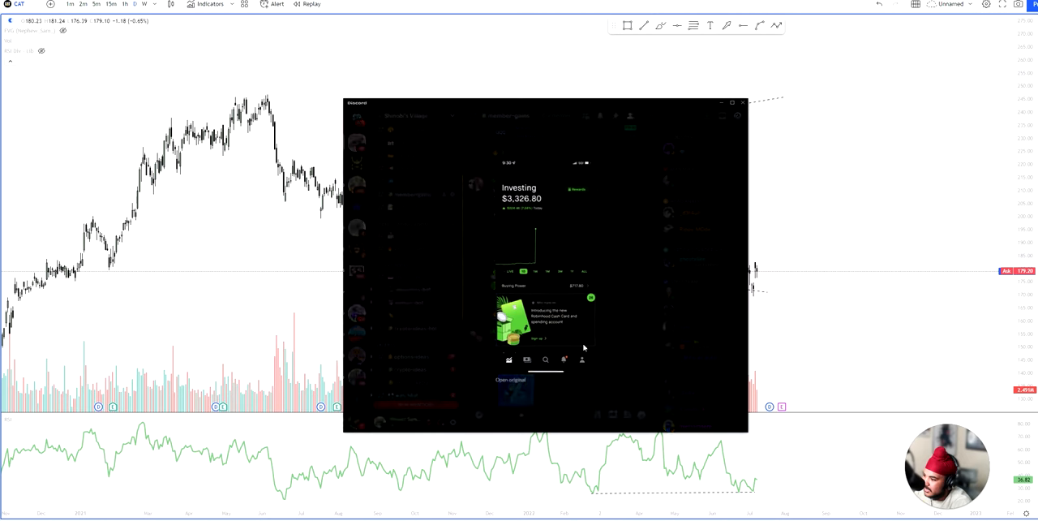
click(743, 102)
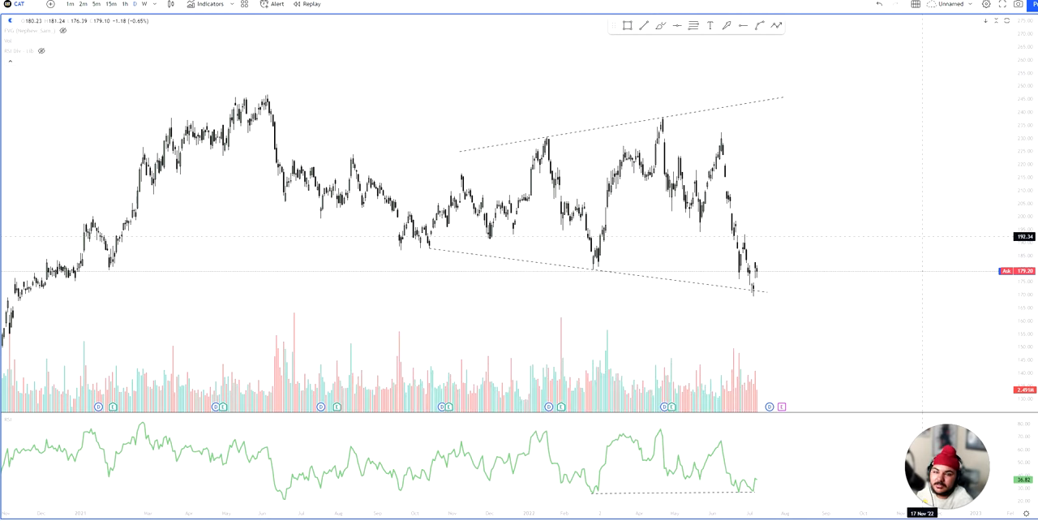